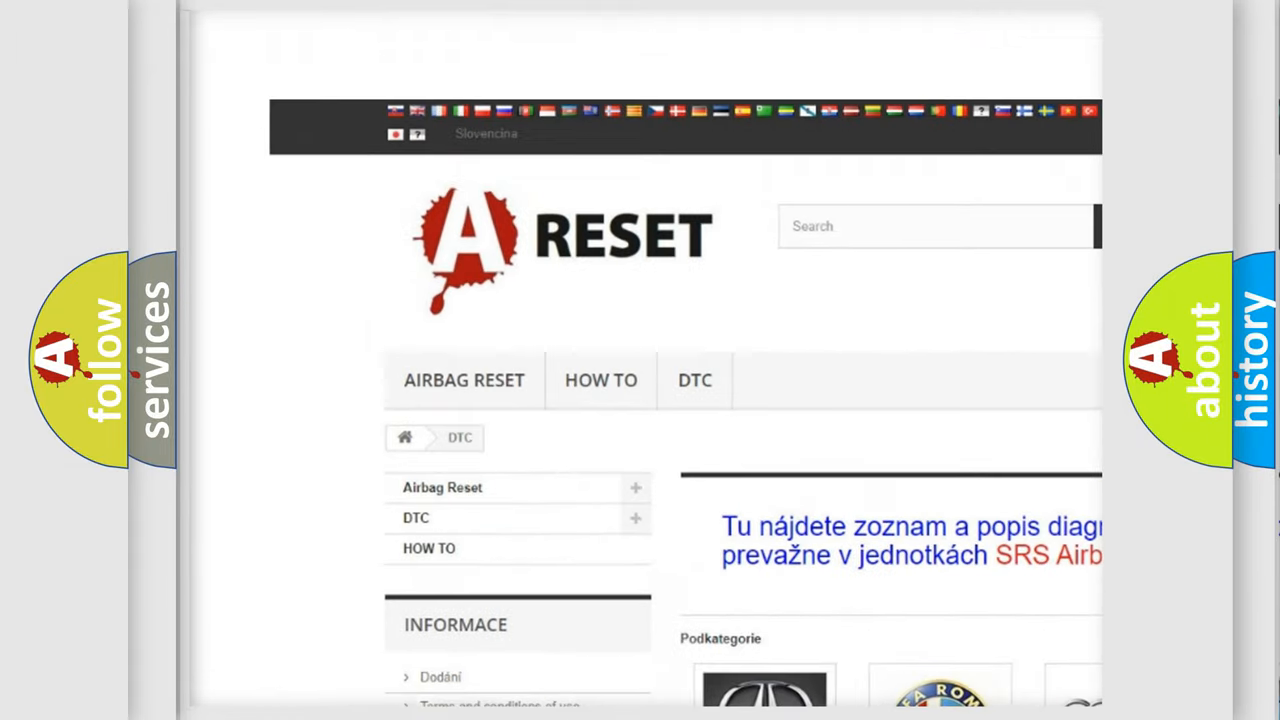
# Open the ALFA ROMEO DTC thumbnail and scroll its code list from B0003-01 and back up
pyautogui.scroll(-3)
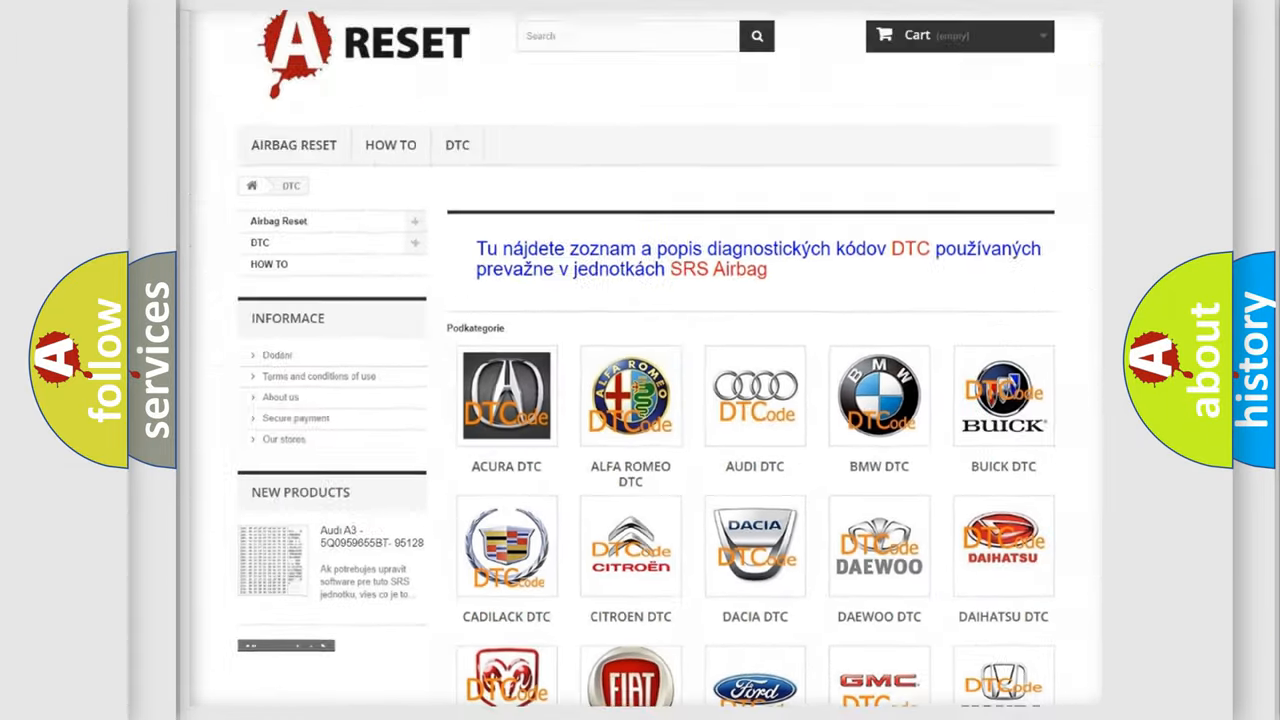
pyautogui.scroll(3)
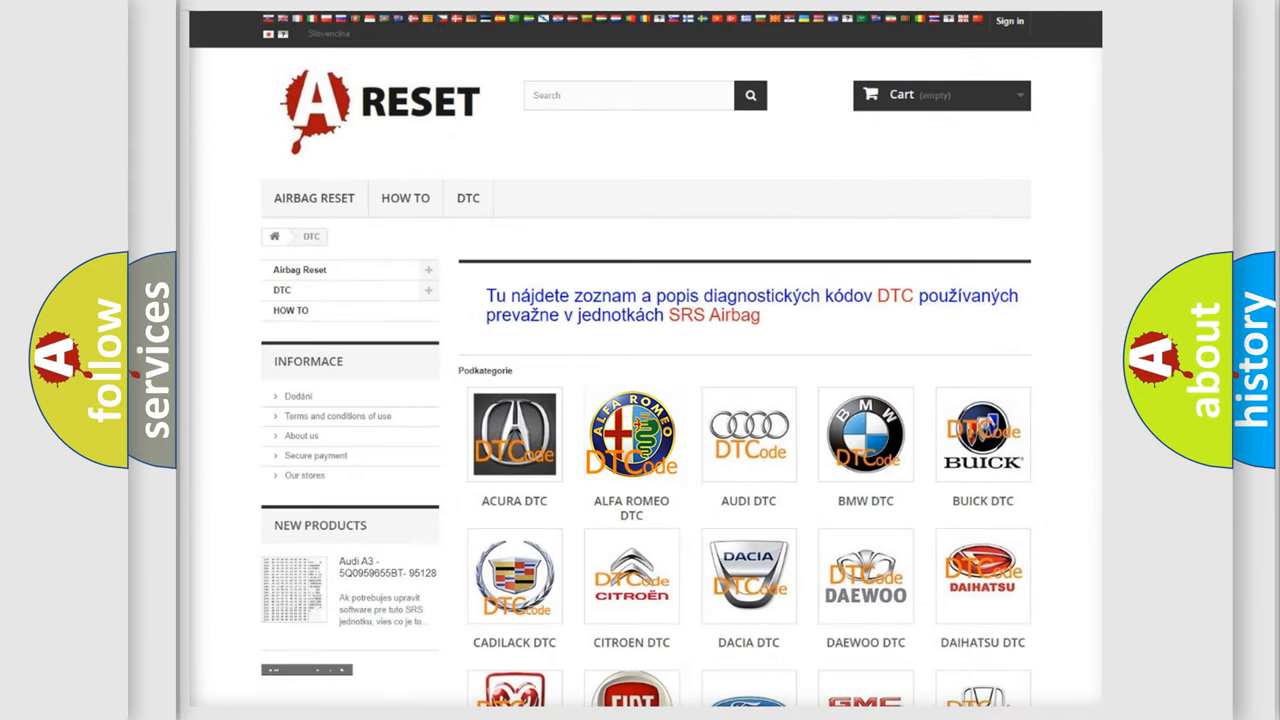
pyautogui.click(631, 434)
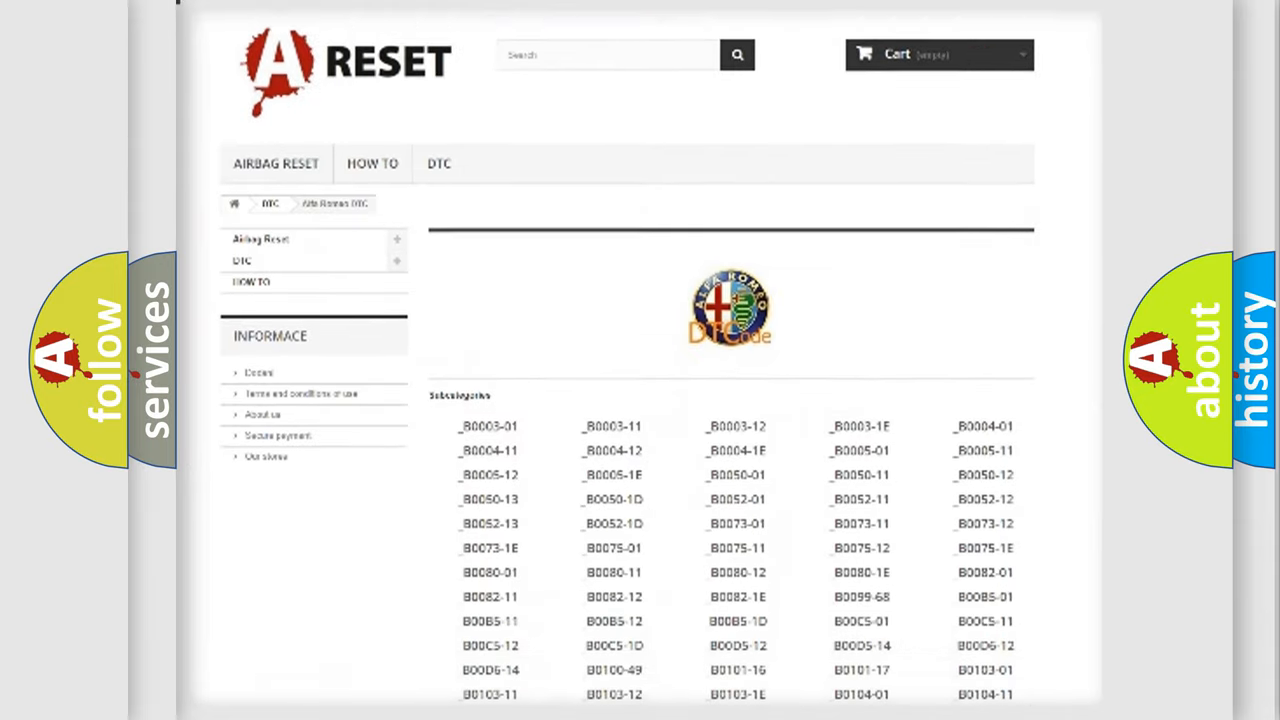
pyautogui.scroll(-3)
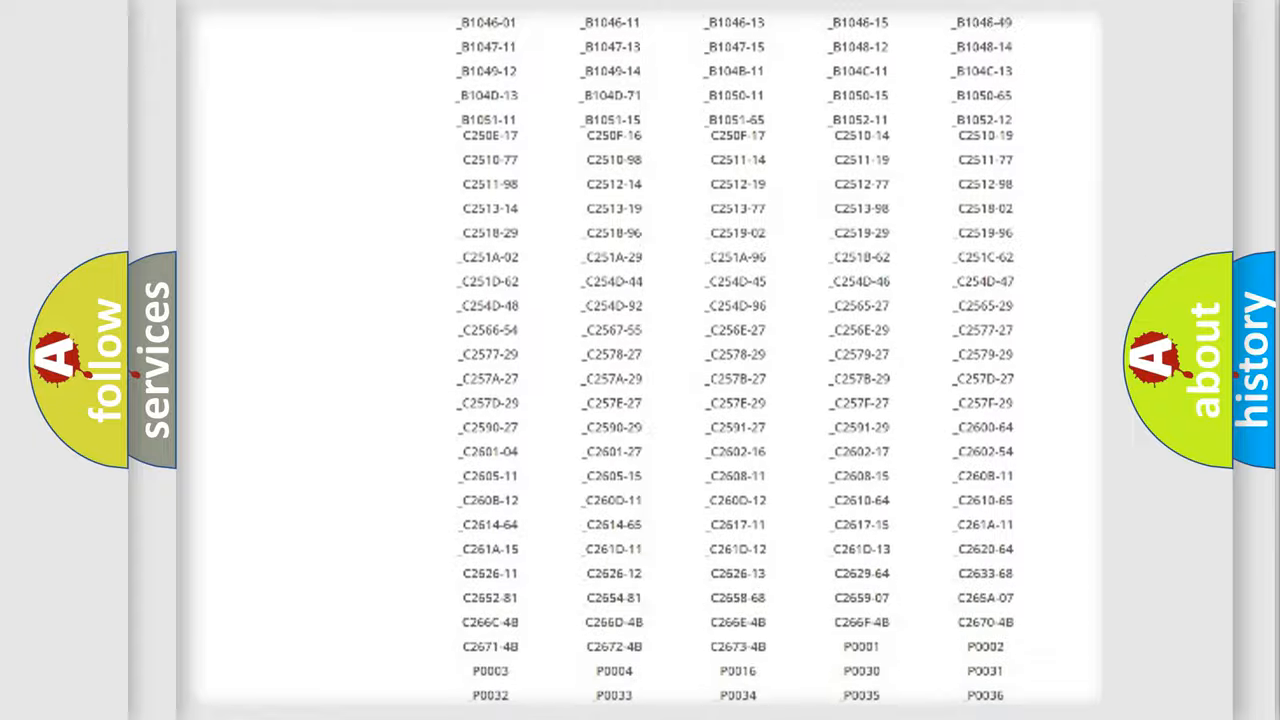
pyautogui.scroll(3)
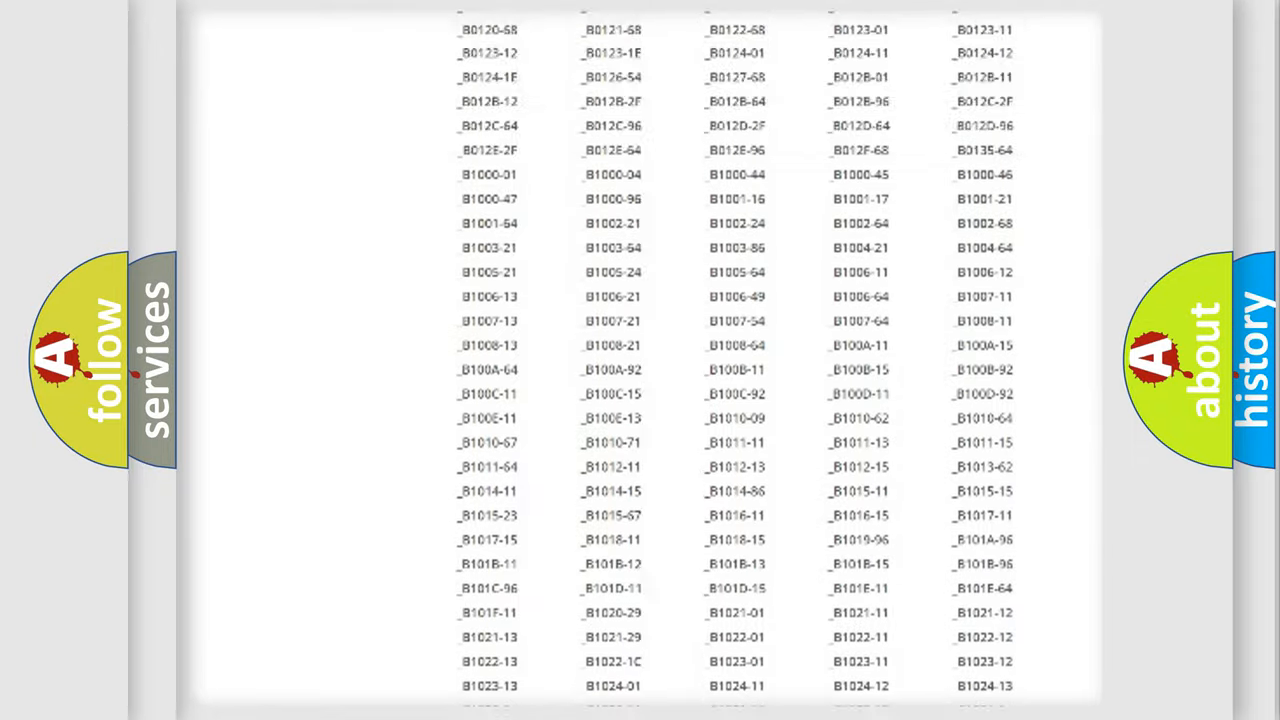
pyautogui.scroll(3)
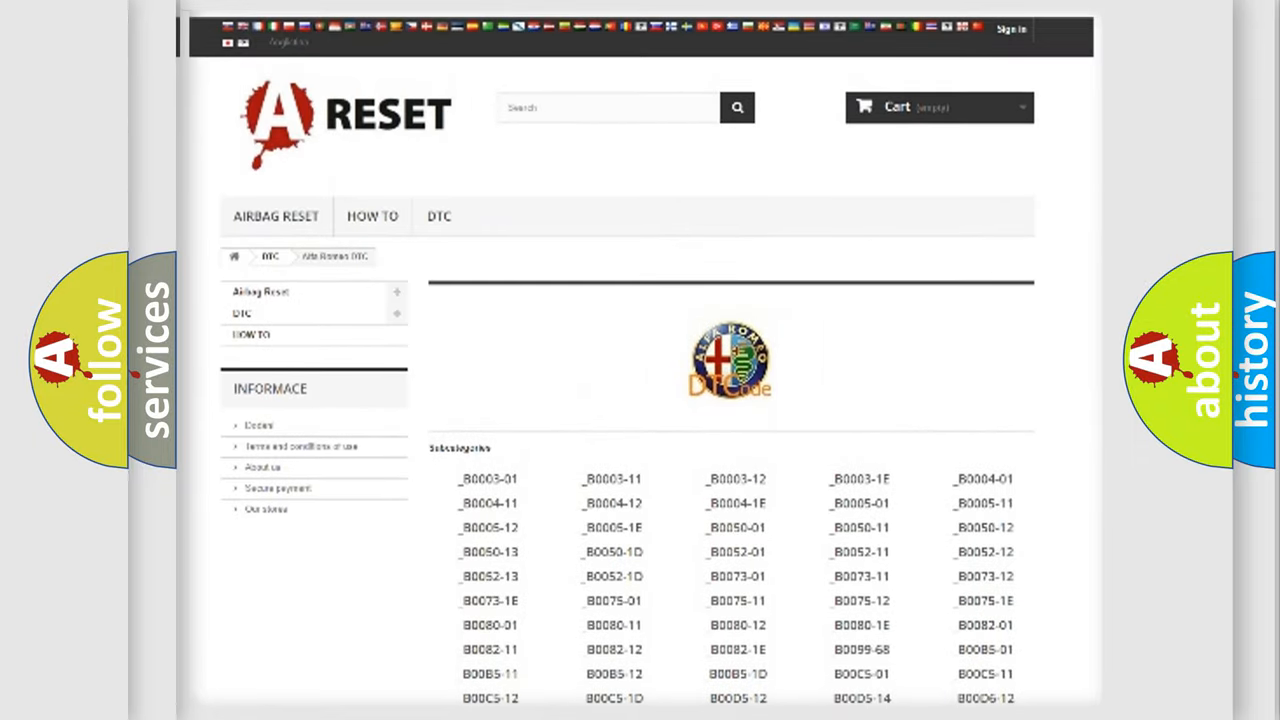